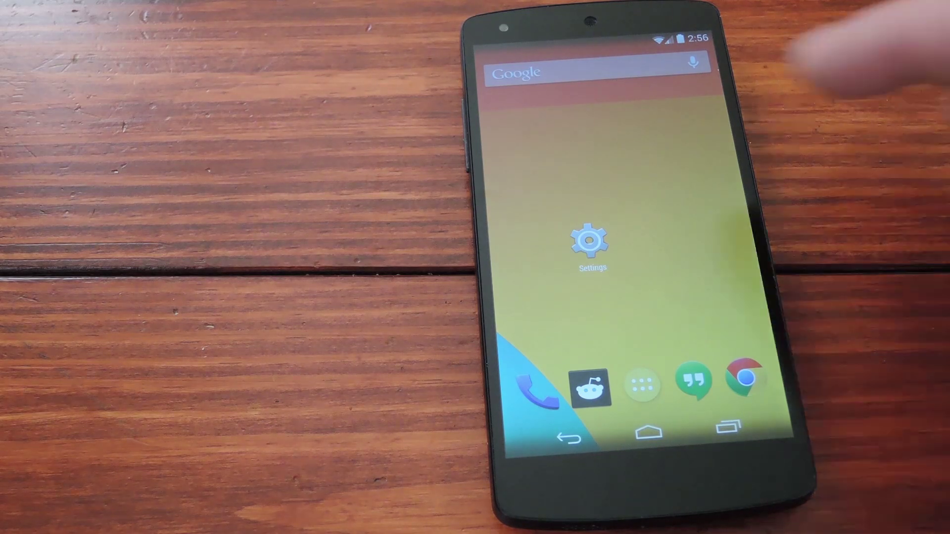
Step: Open the phone's Settings and go to the Security page
left_click(591, 243)
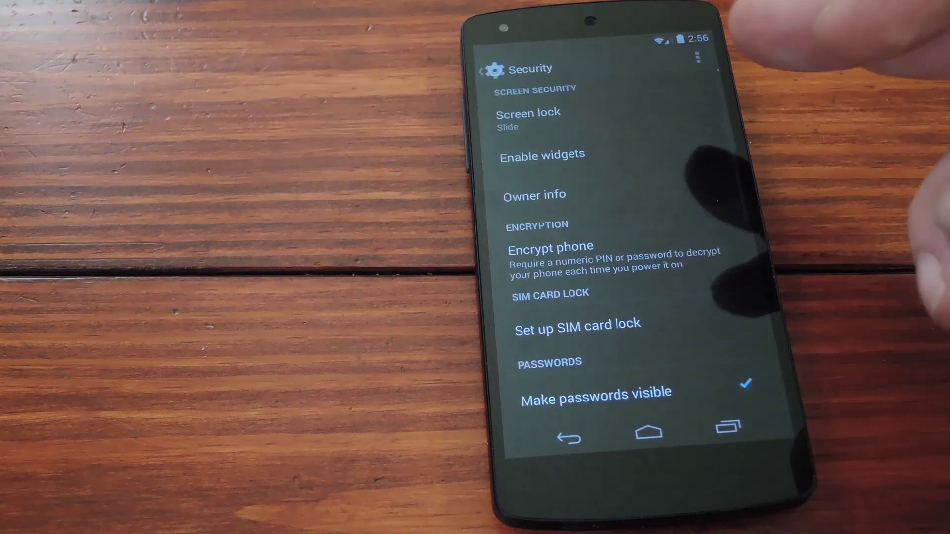
Step: Open Screen lock to list Slide, Face Unlock, 4x4/5x5/6x6 pattern, PIN and Password
left_click(527, 113)
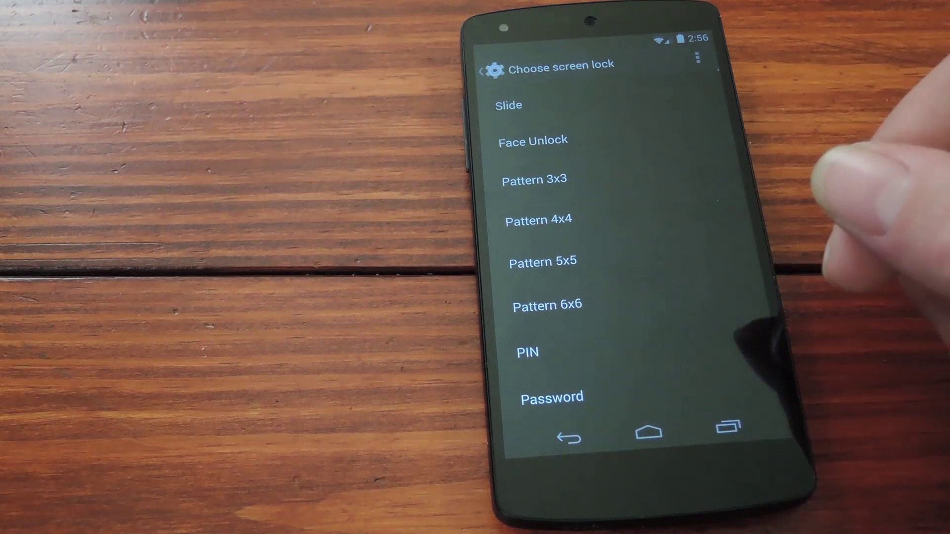
mouse_move(848, 213)
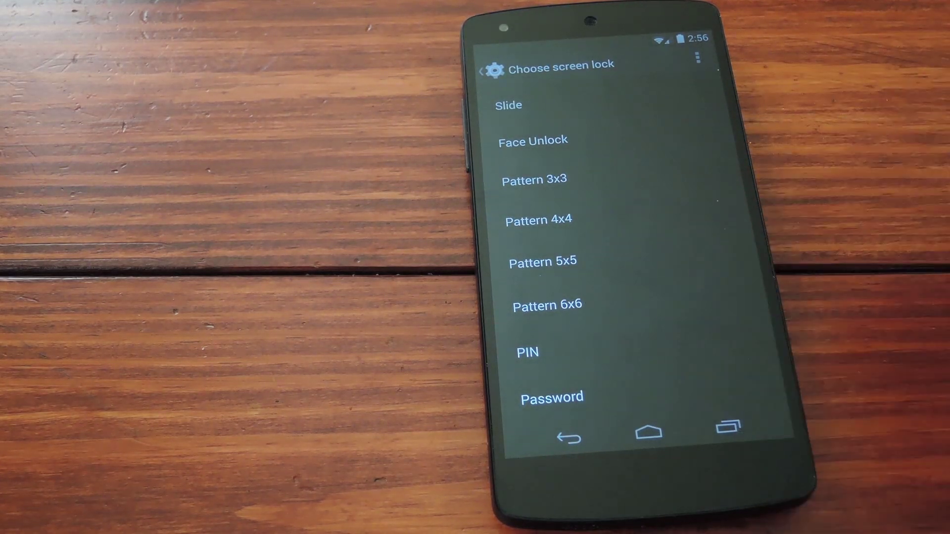